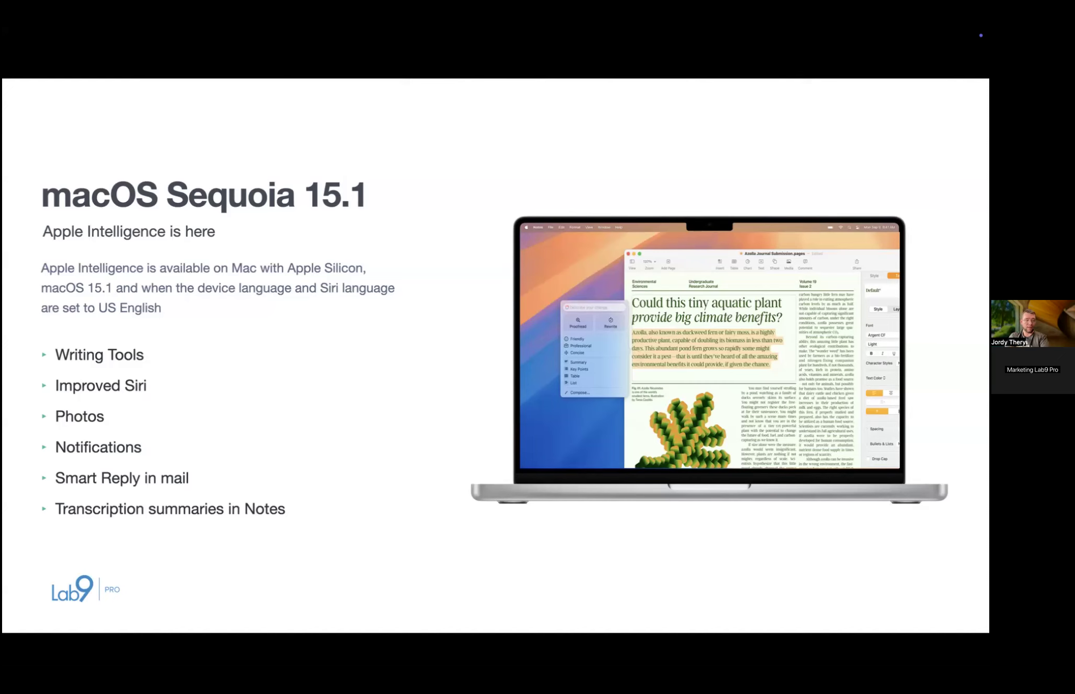
Advance to the conversational Siri slide and play its type-to-Siri demo ('Text Gema I'll send the updated designs…')
key("right")
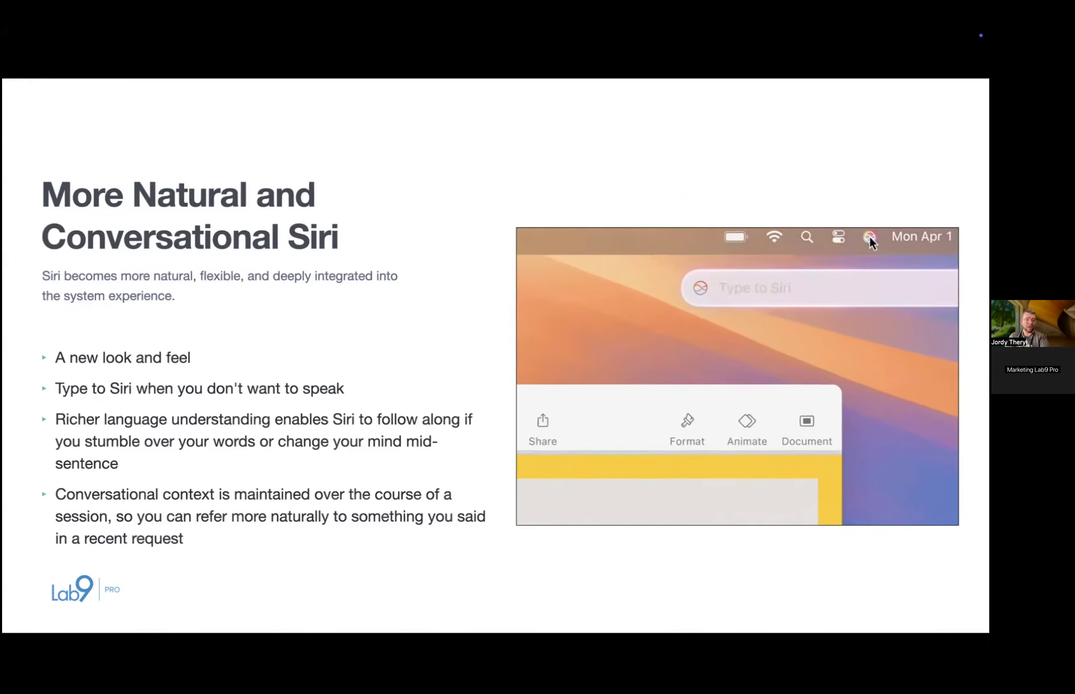
type("Text Gema I'll send the updated design")
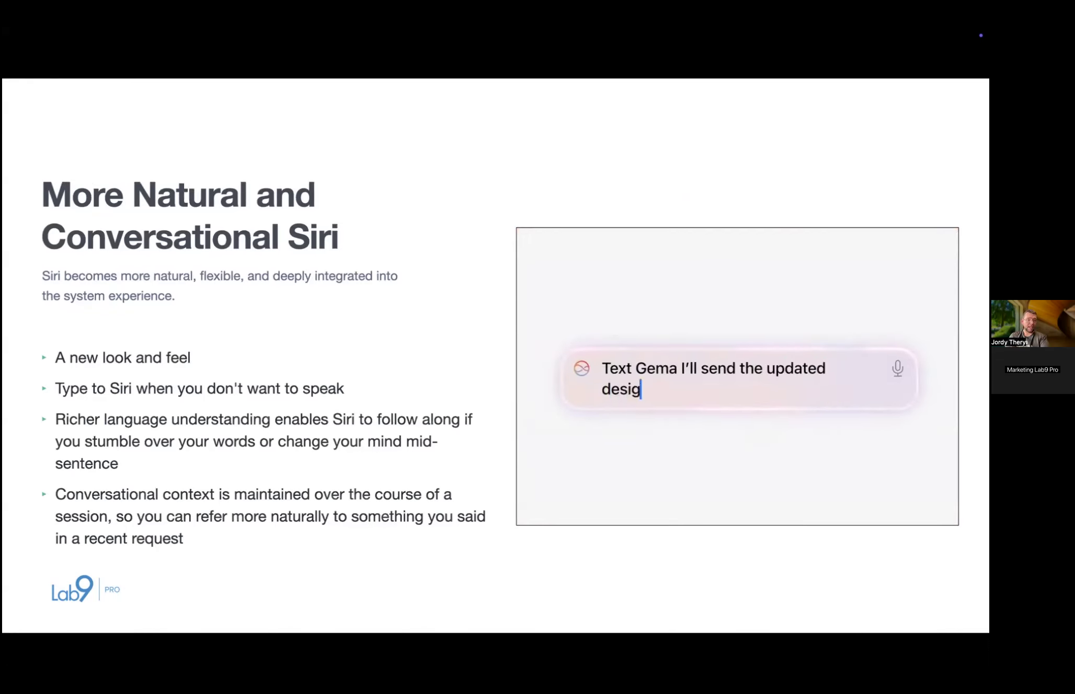
type("ns in an hour")
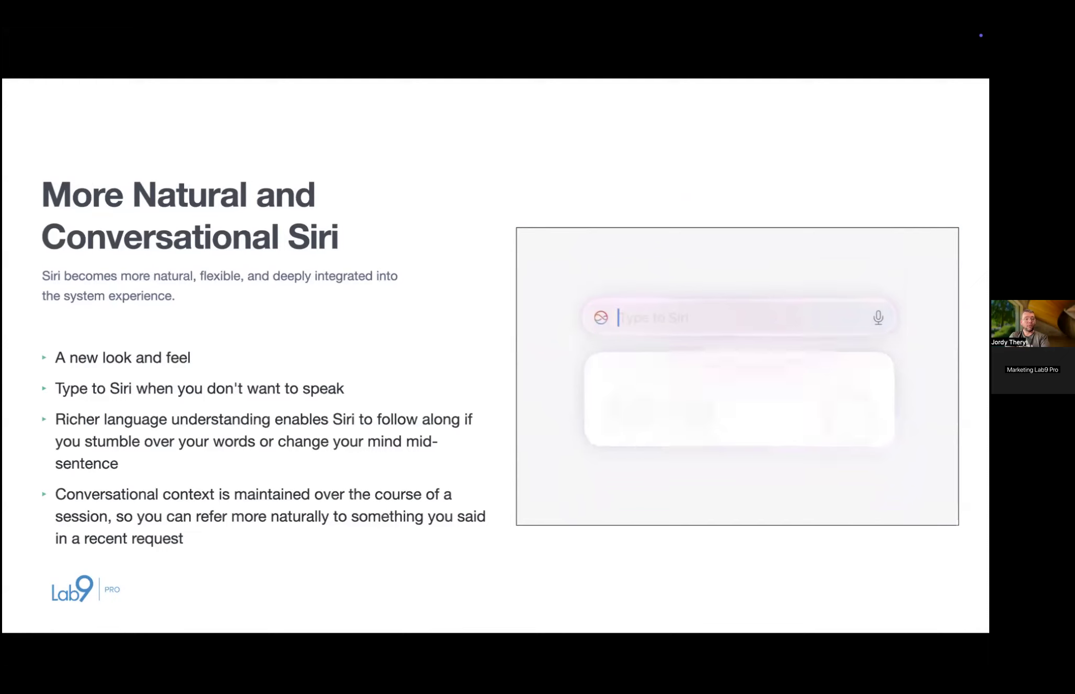
type("Tur")
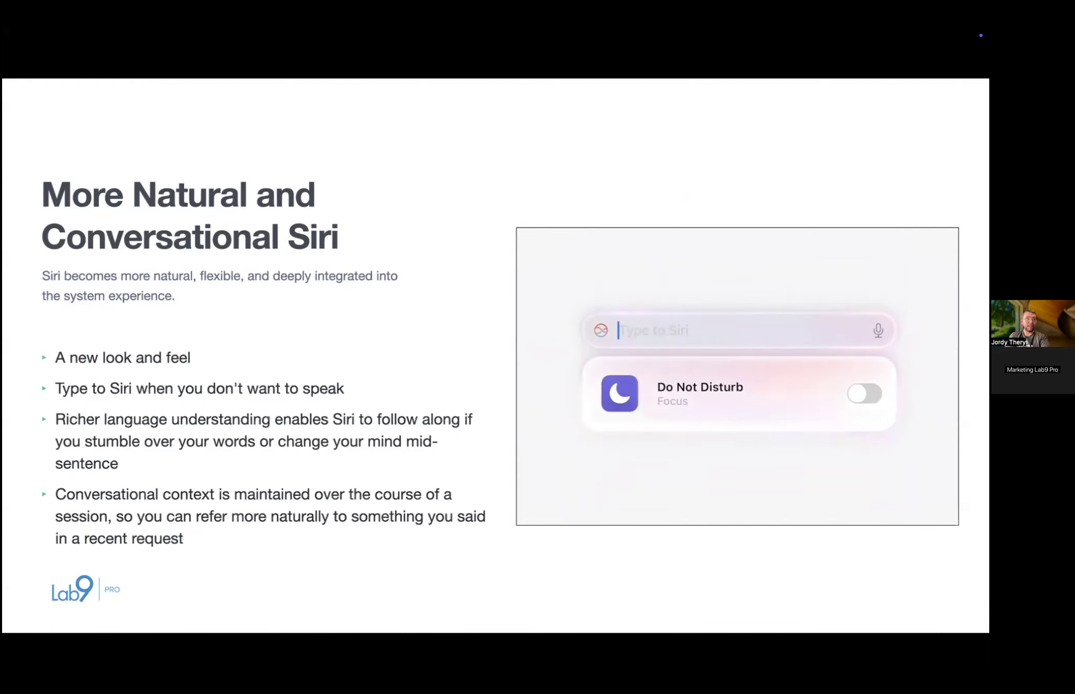
left_click(864, 393)
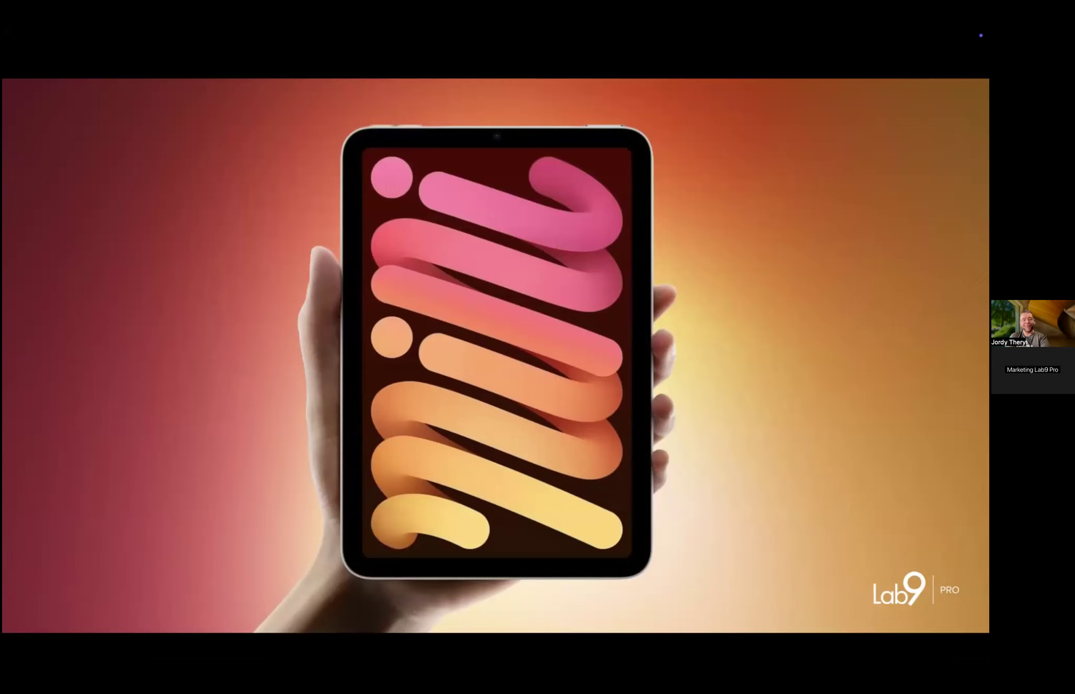
Advance to the iPad-in-hand photo slide with the orange backdrop
key("right")
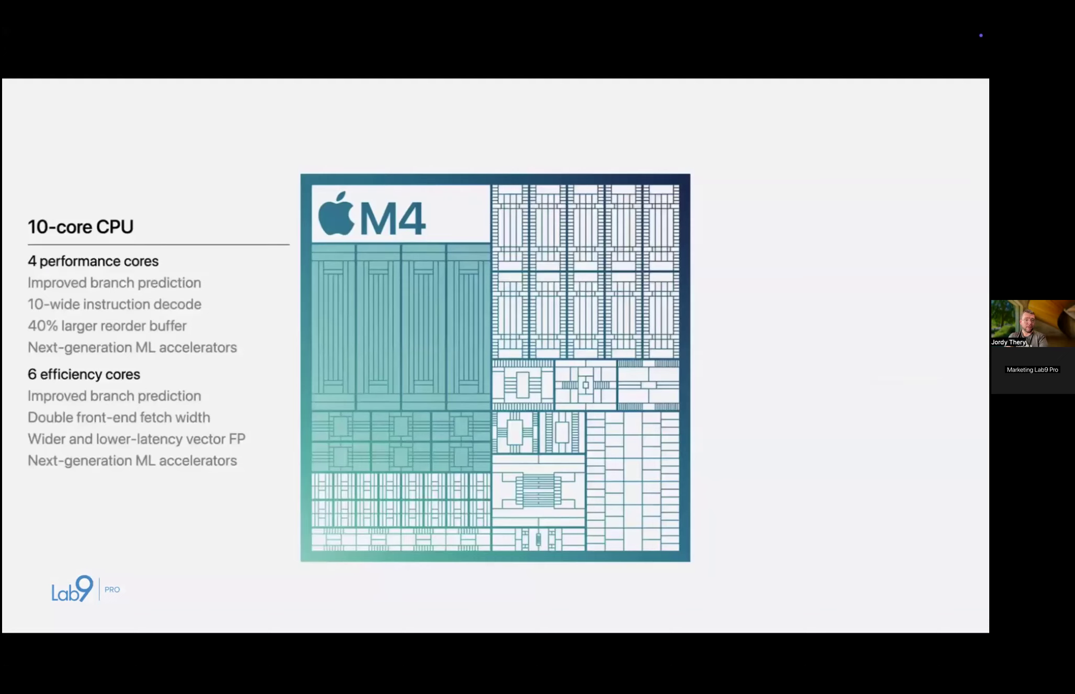
Advance to the Excel benchmark slide comparing M4 with M3 and M1, then onward
key("right")
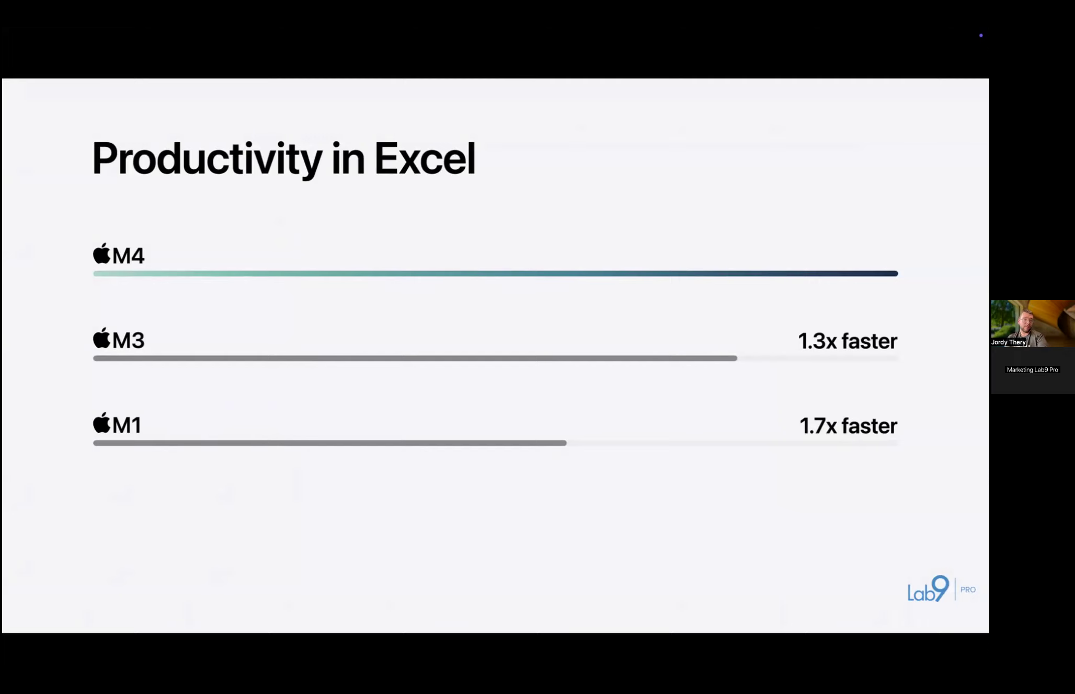
key("right")
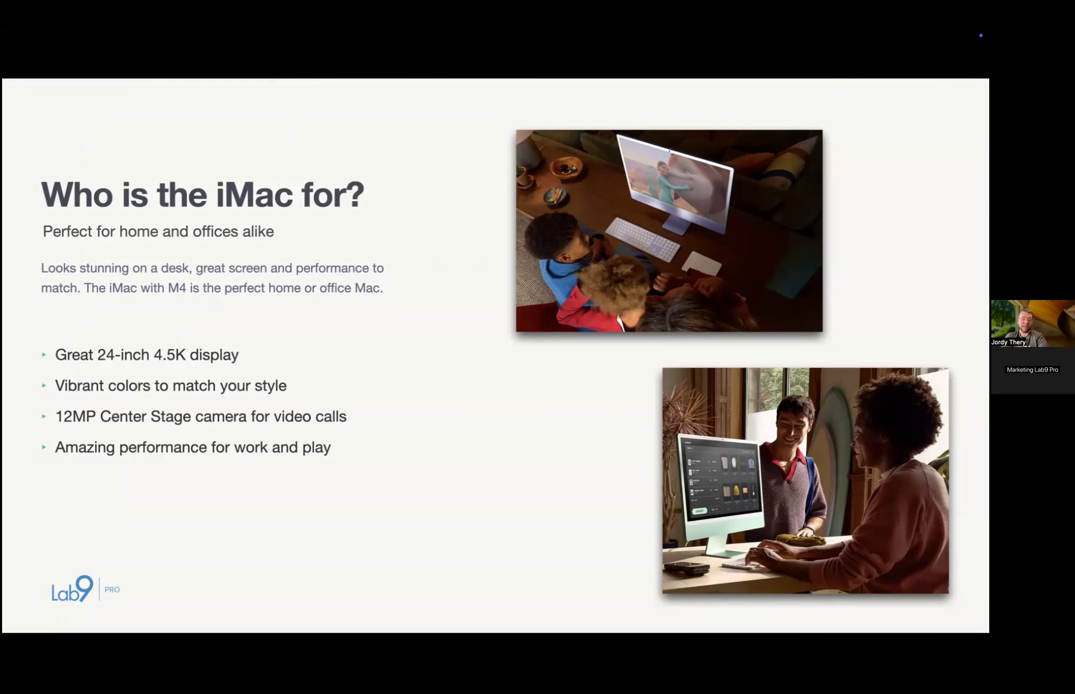
Advance through the iMac overview slide to 'New Mac mini with M4'
key("right")
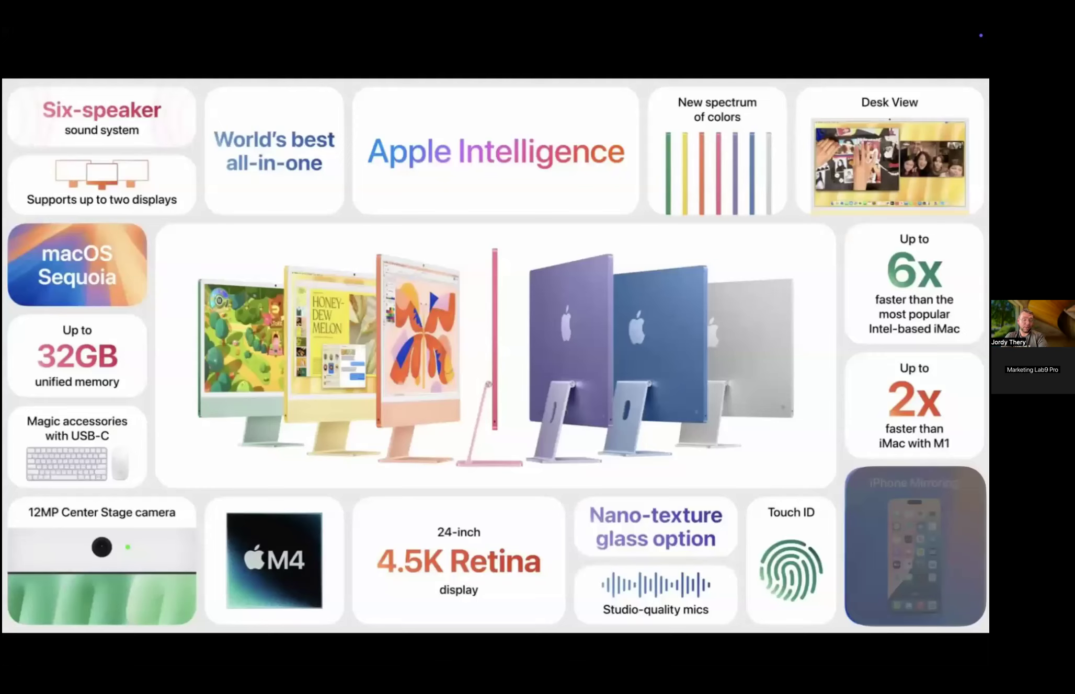
key("Right")
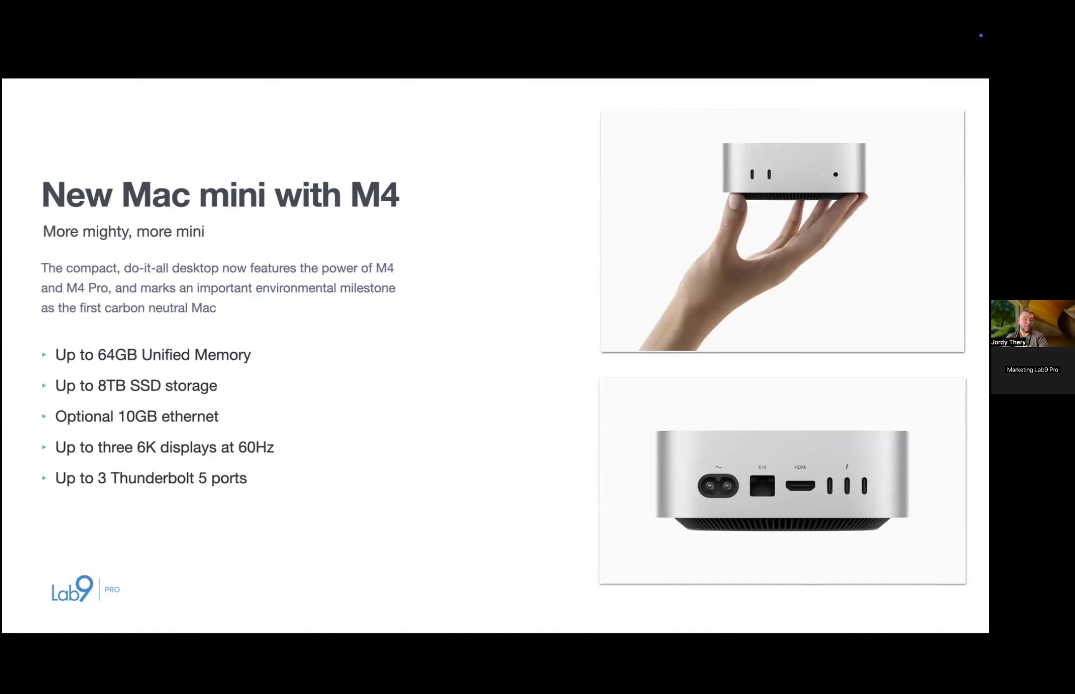
Advance through the M4 Pro GPU and CPU slides to 'Who is the Mac mini for?'
key("Right")
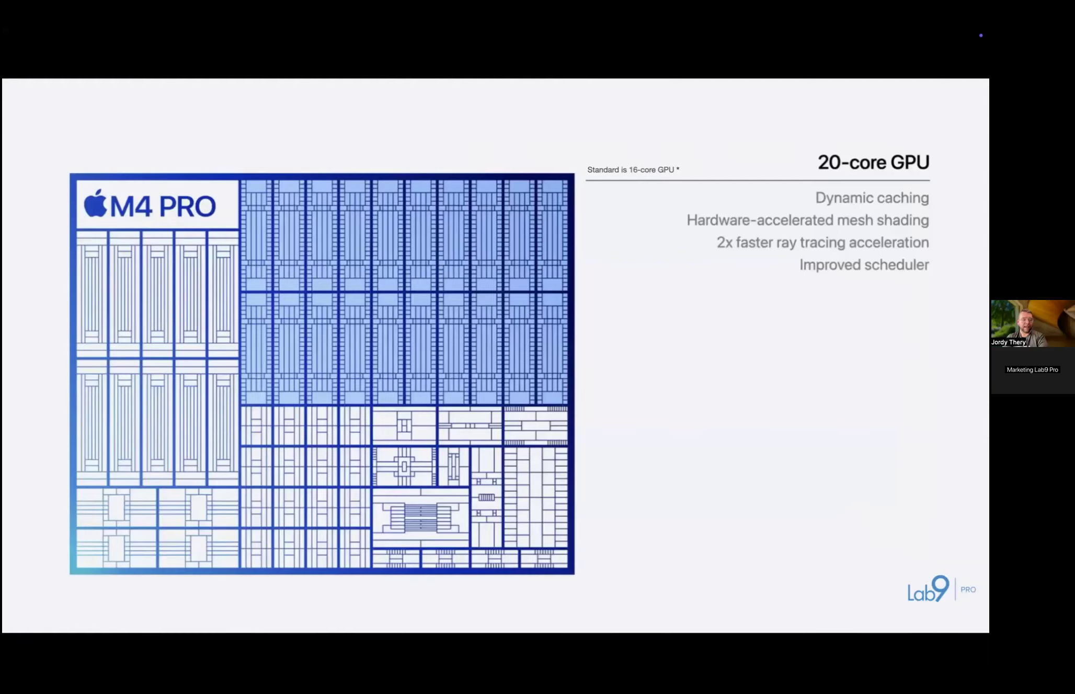
key("Right")
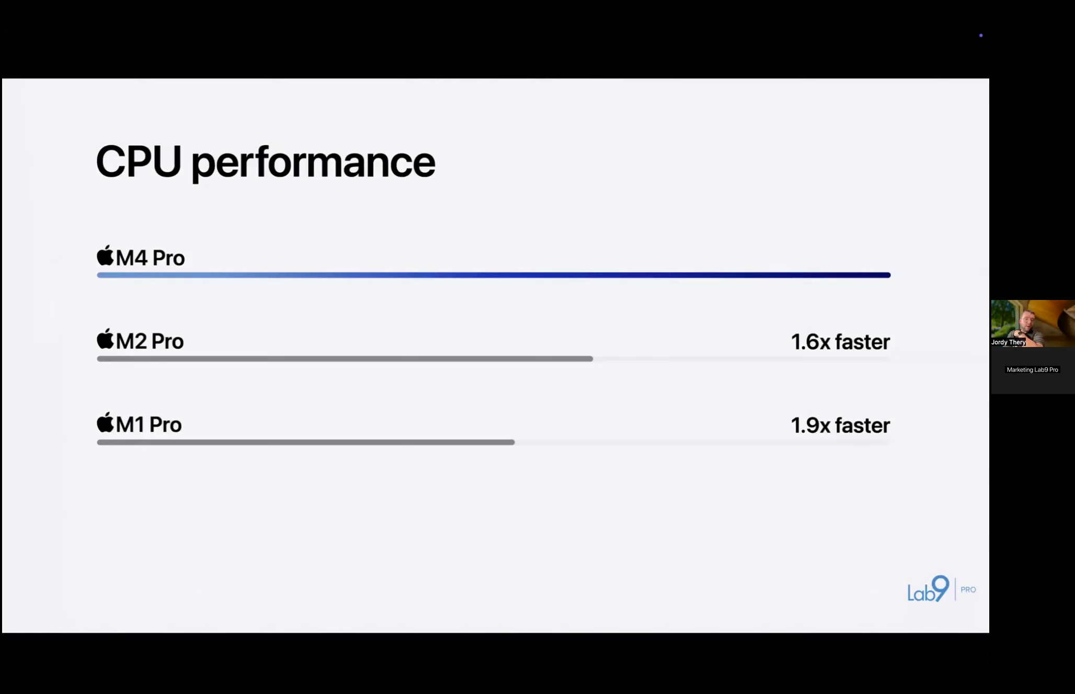
key("right")
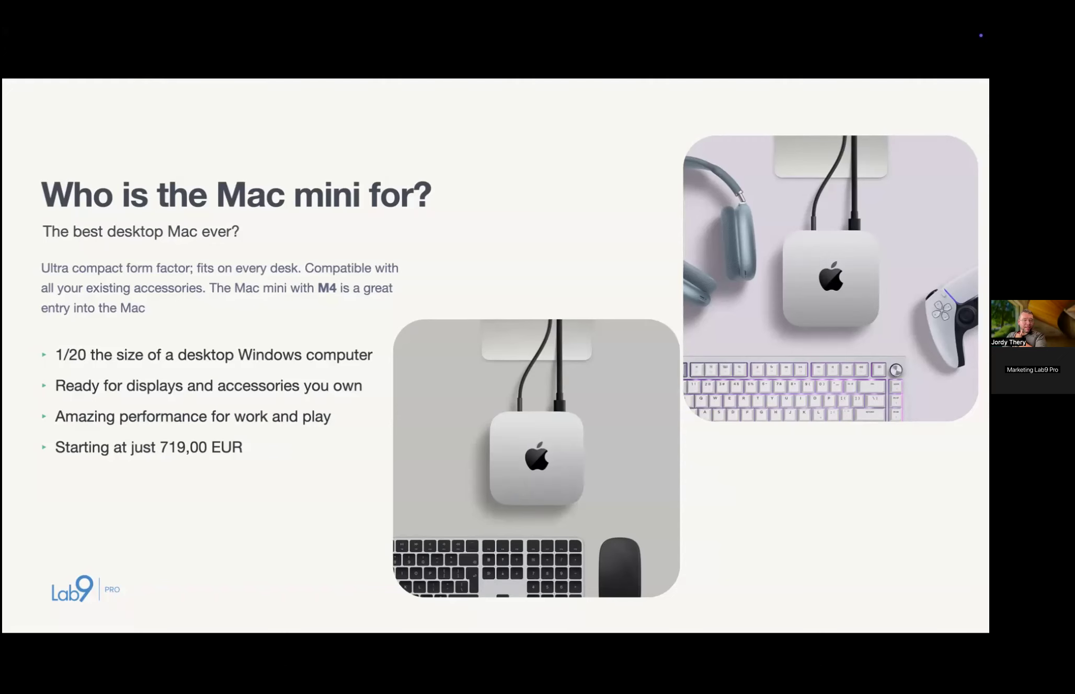
Advance to the 'Macbook Pro with M4' specs slide
key("Right")
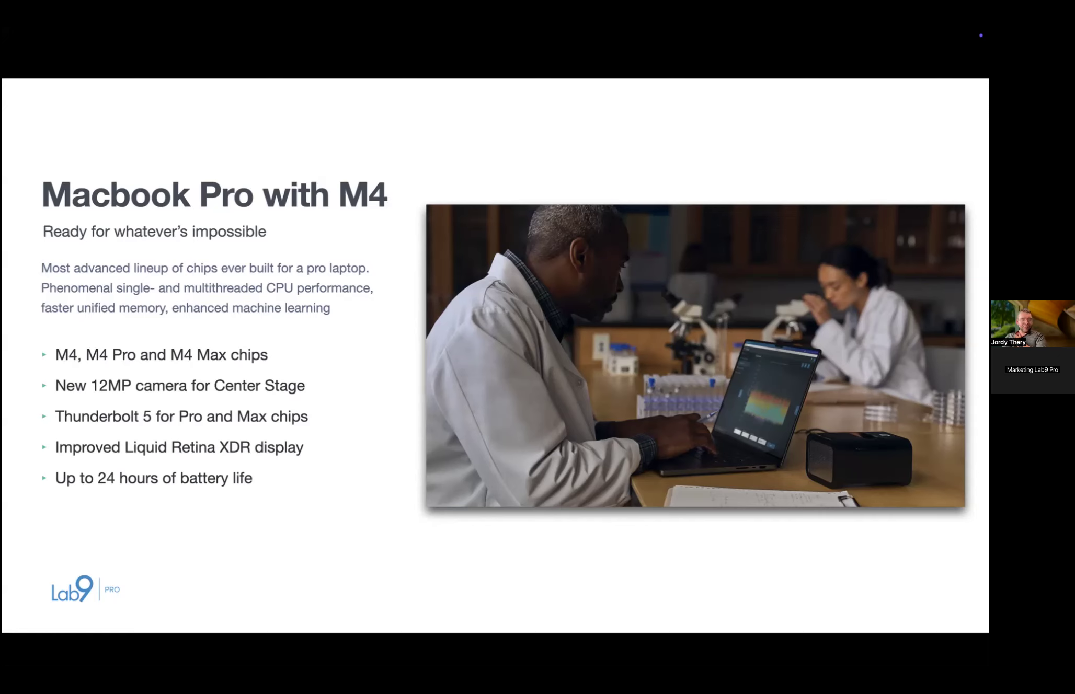
Advance to the 'Who is the Macbook Pro for?' slide comparing M4, M4 Pro and M4 Max
key("Right")
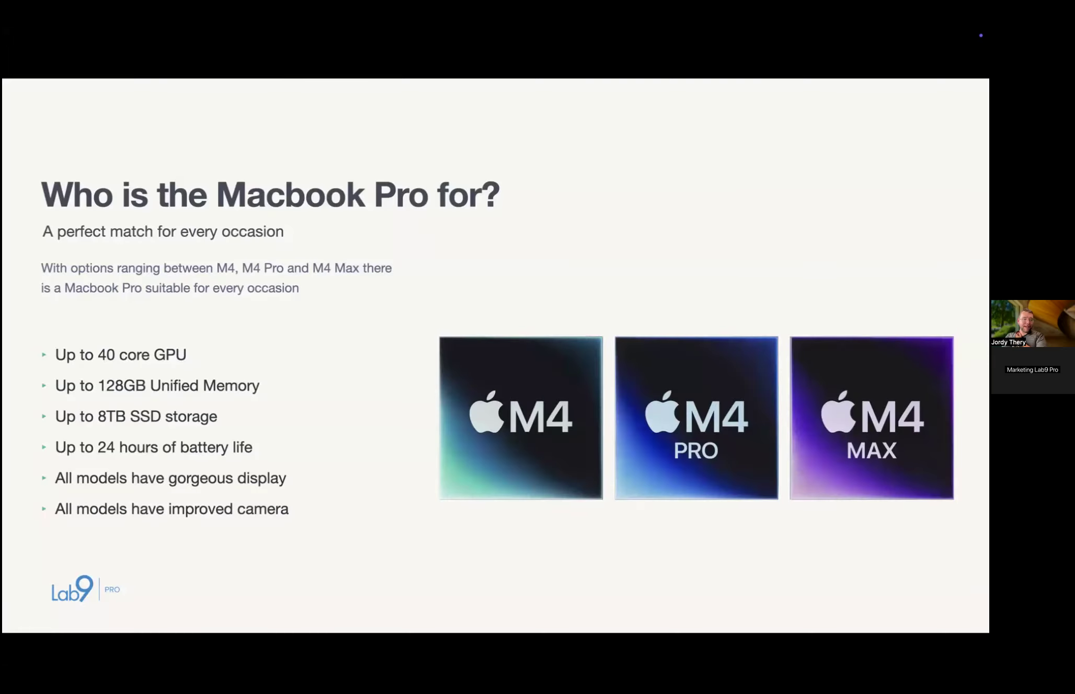